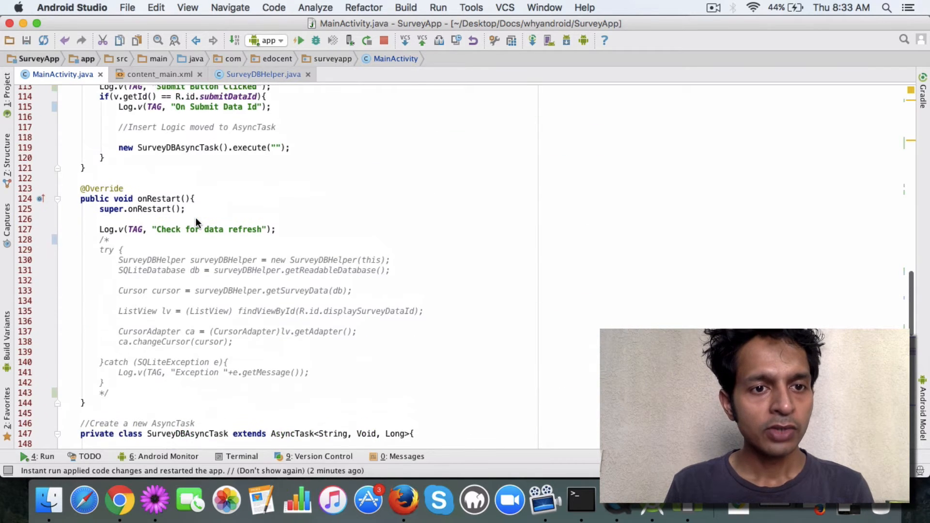
Review the AsyncTask launch line in the insert code before filling the form.
scroll("up", 3)
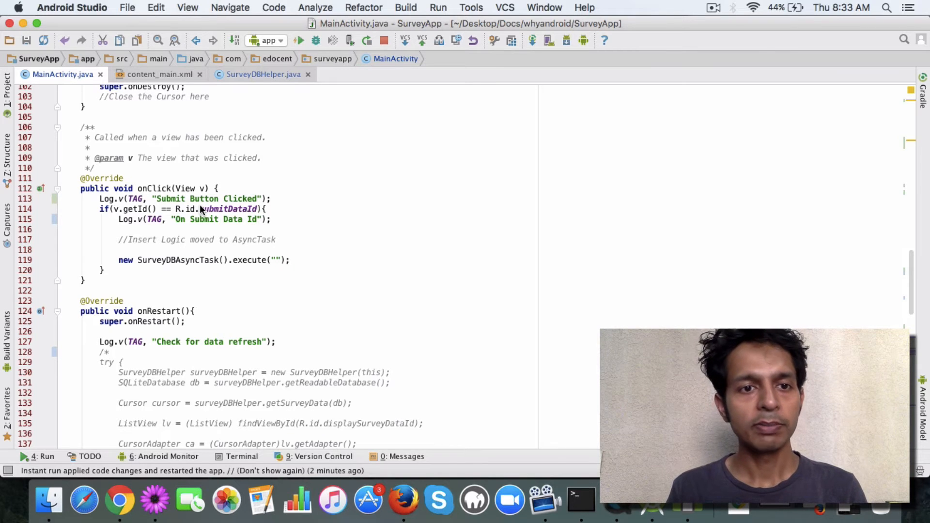
left_click(173, 260)
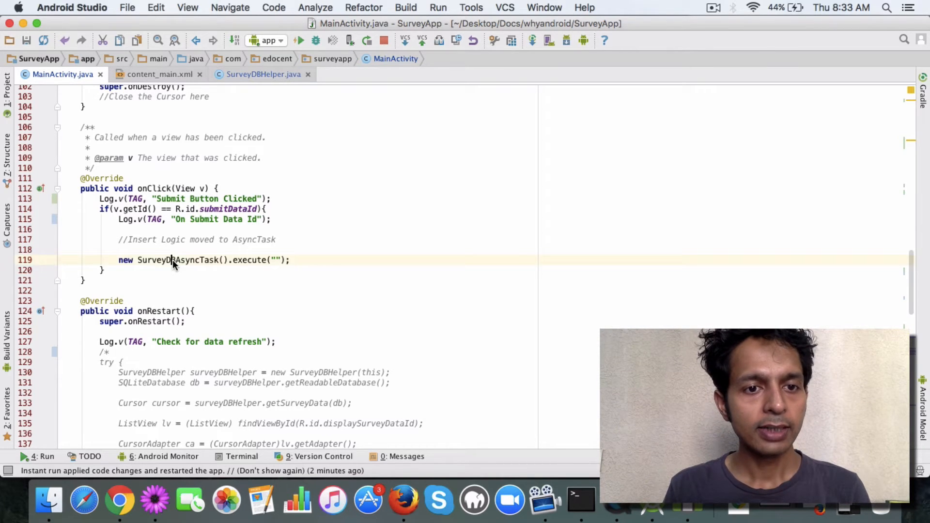
scroll("down", 3)
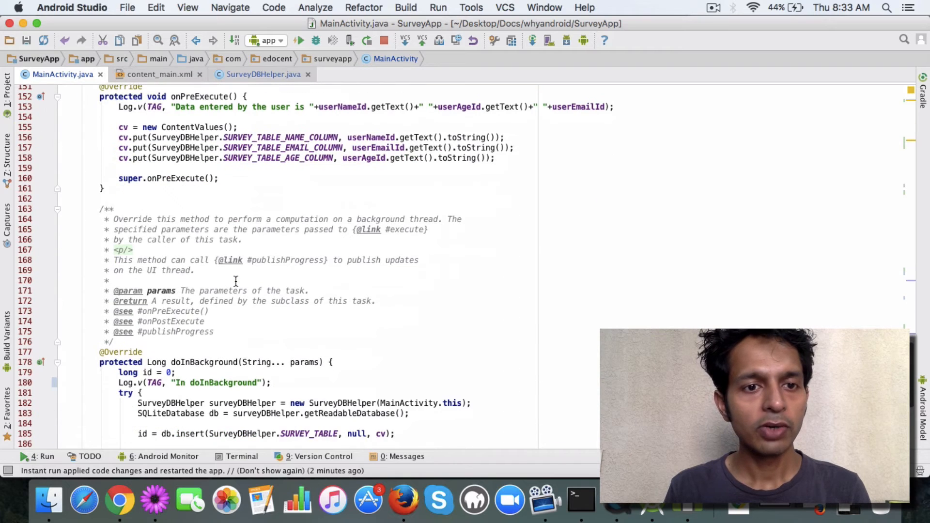
scroll("down", 3)
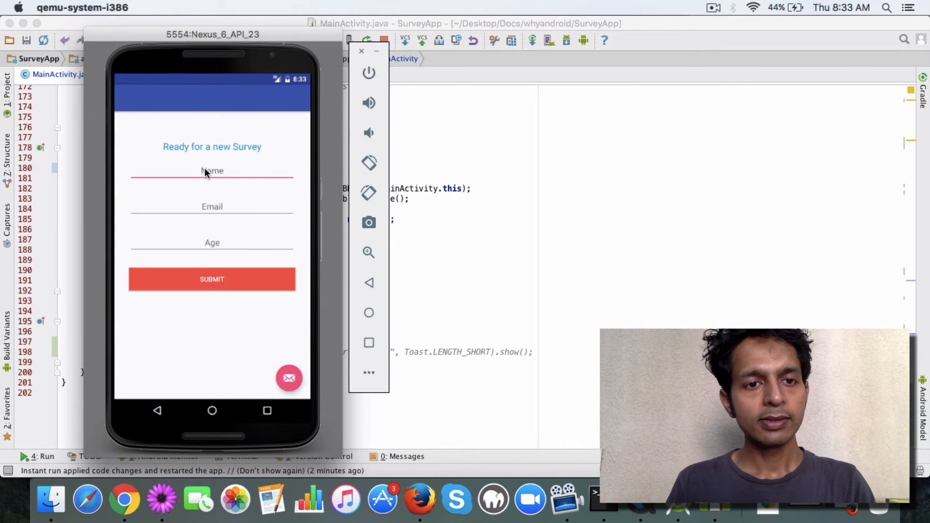
type("ank")
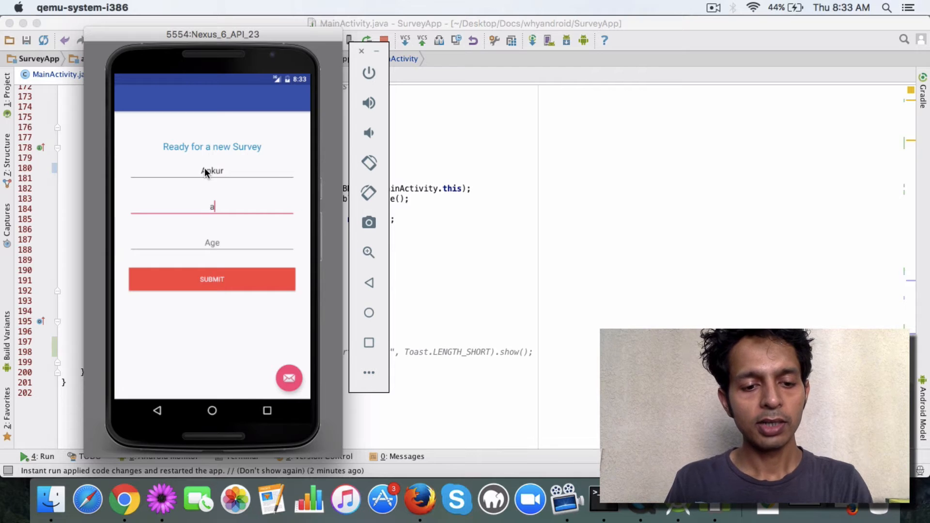
type("@a.com")
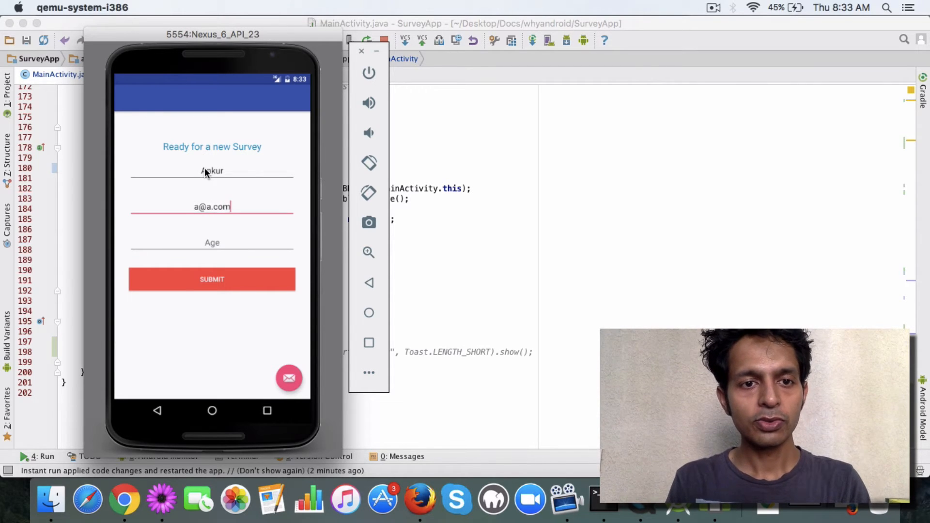
type("24")
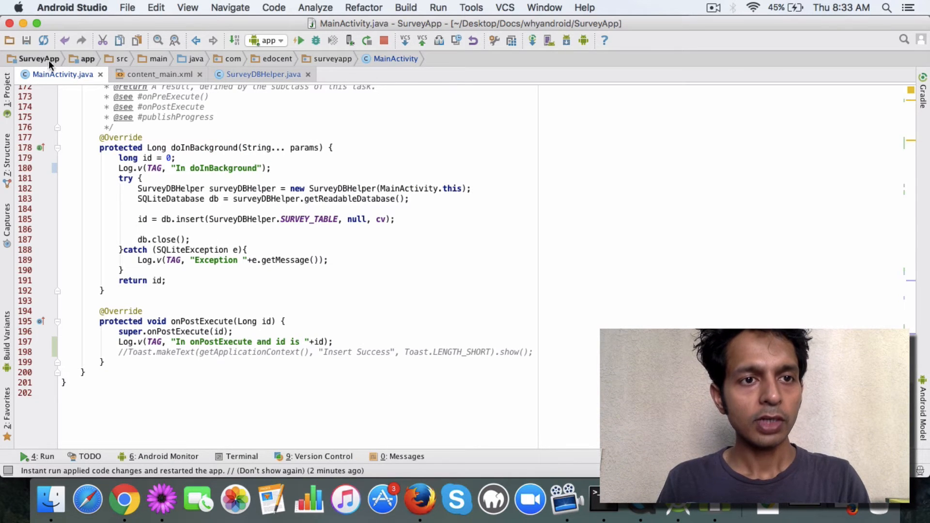
Submit the survey and reveal logcat showing submit, doInBackground and onPostExecute with id 2.
left_click(168, 457)
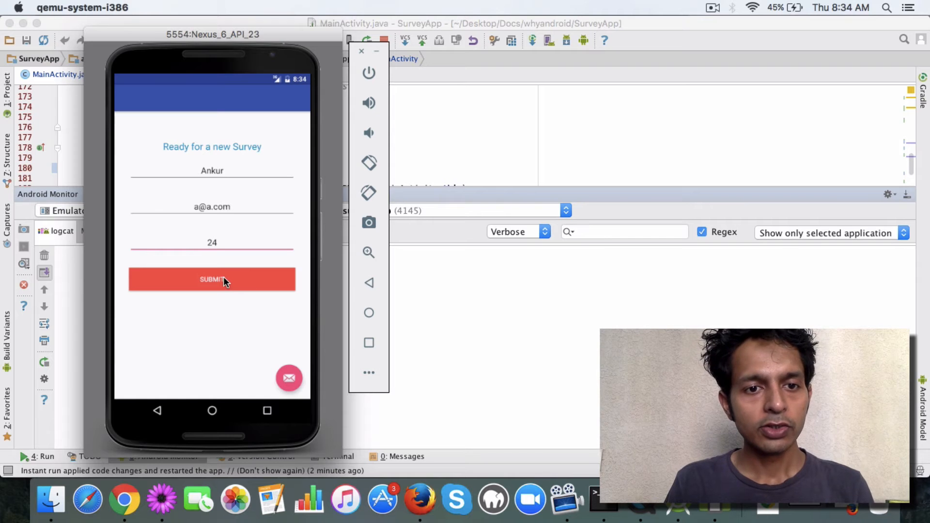
left_click(212, 279)
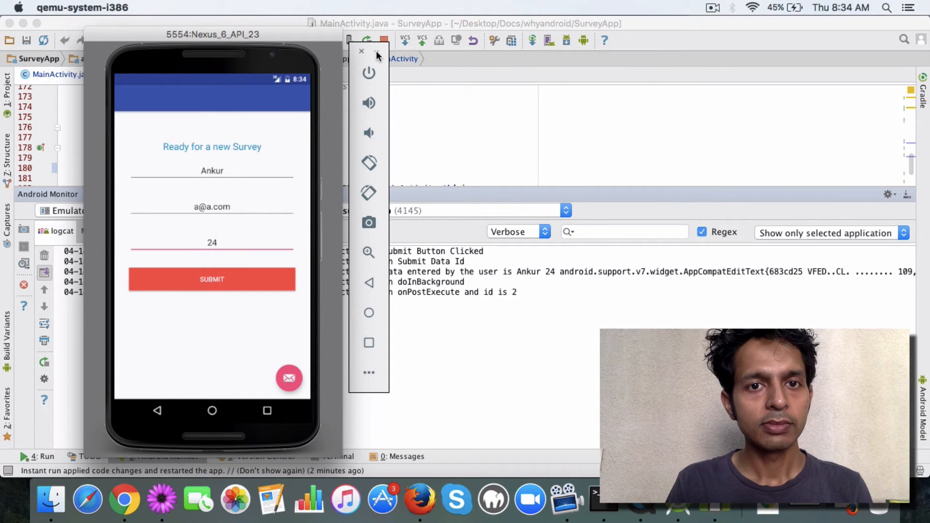
left_click(360, 52)
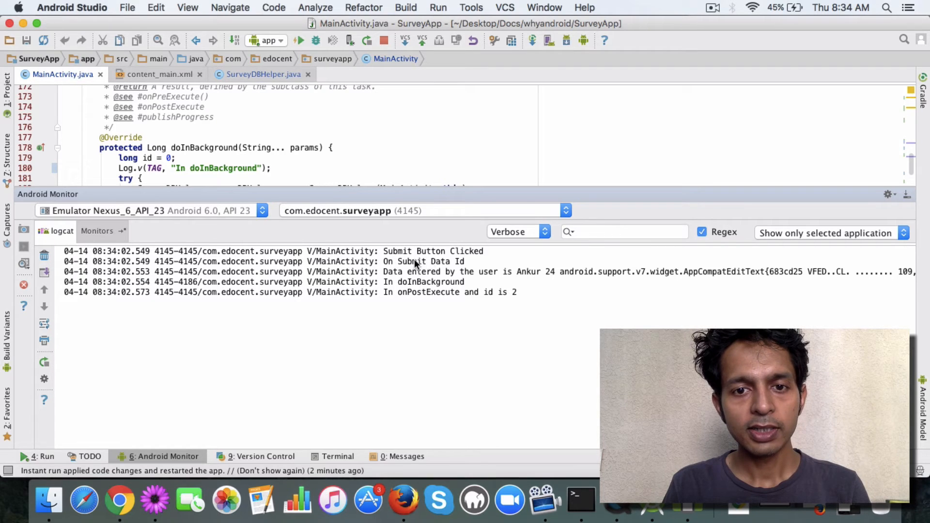
mouse_move(413, 275)
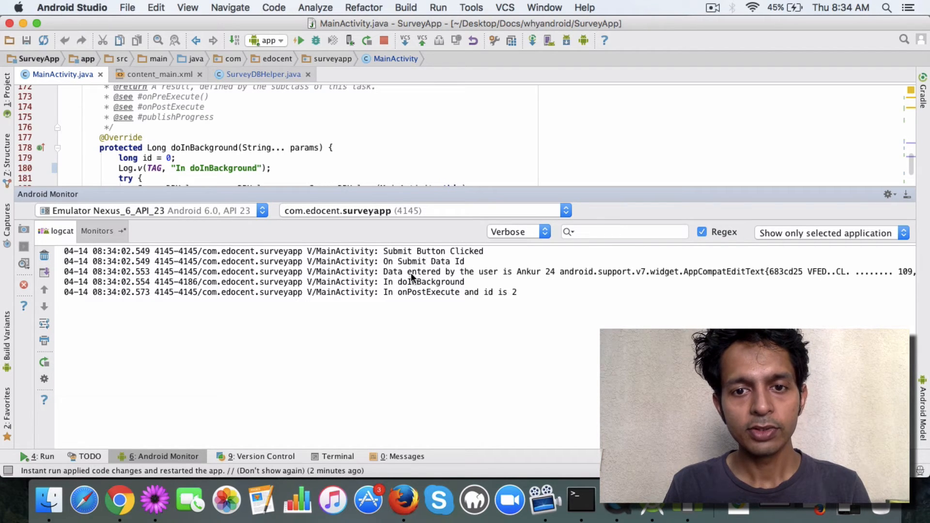
mouse_move(472, 243)
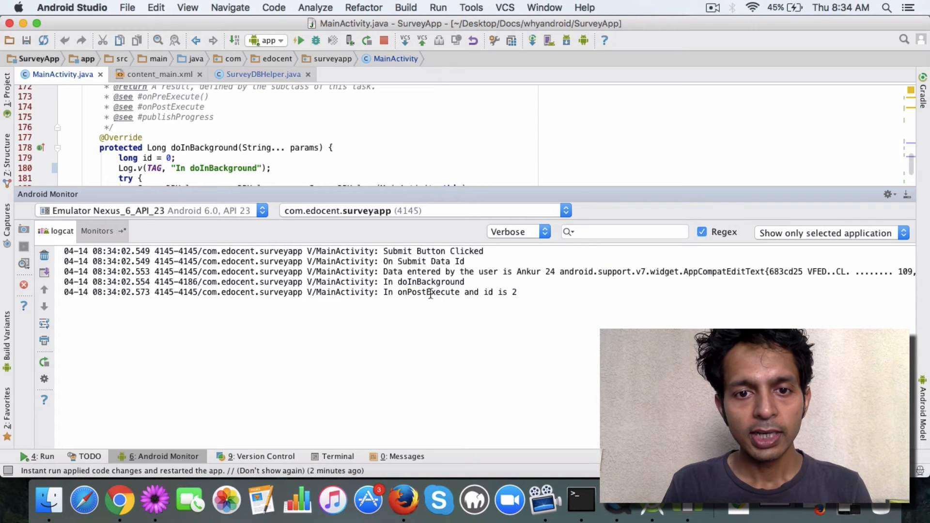
double_click(430, 282)
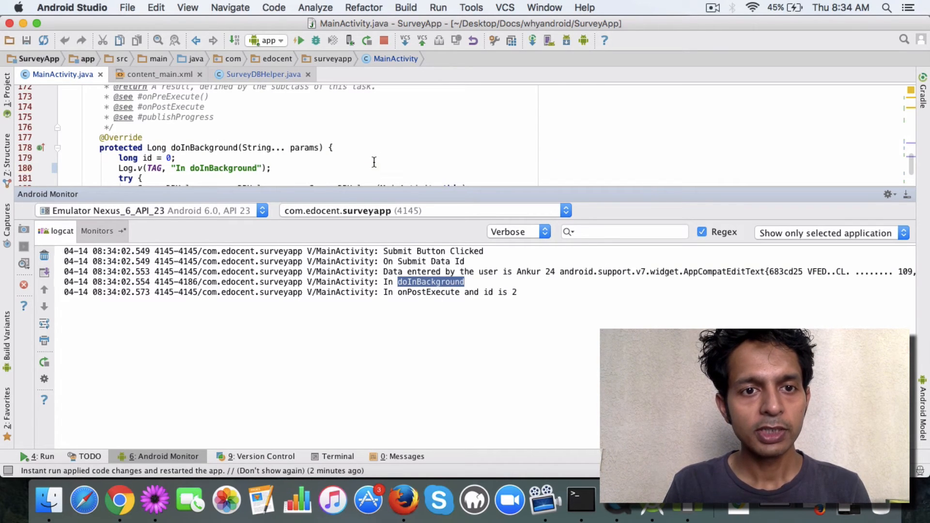
scroll("down", 3)
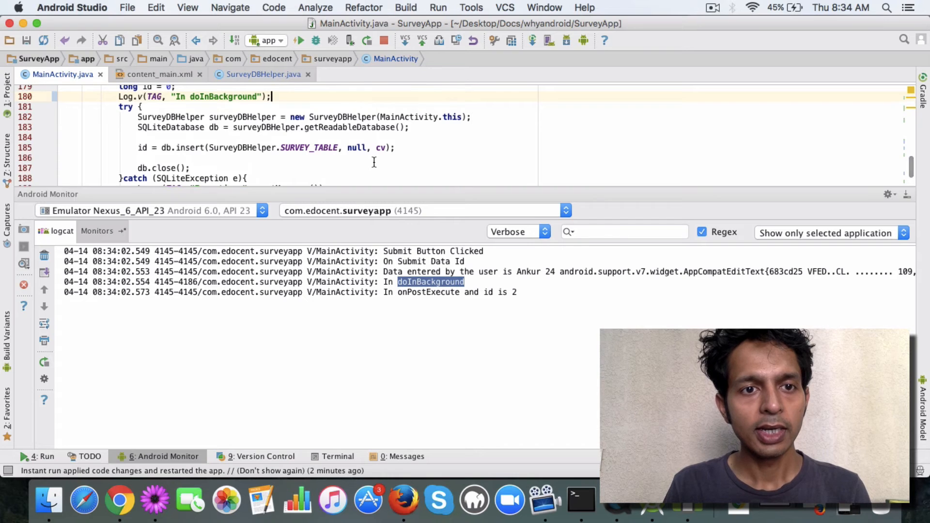